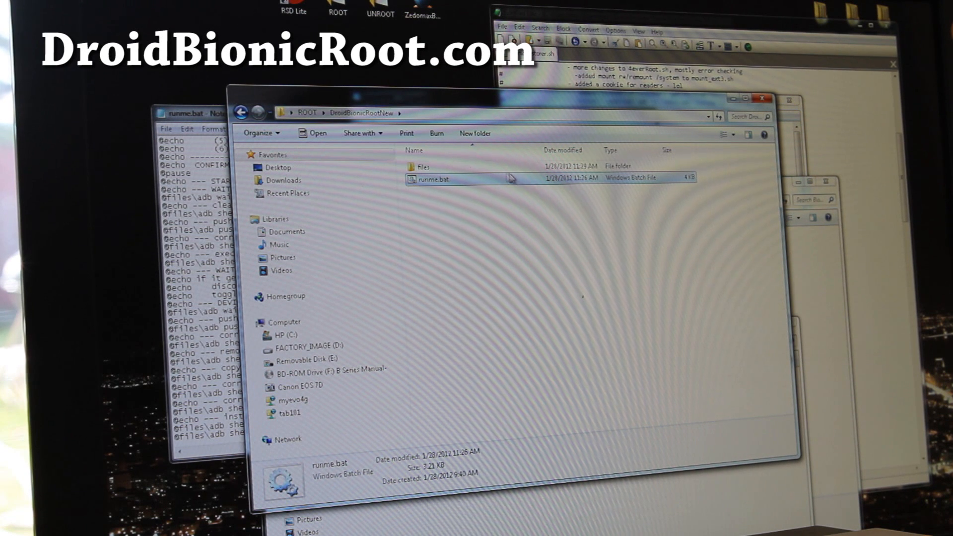
pyautogui.moveTo(443, 180)
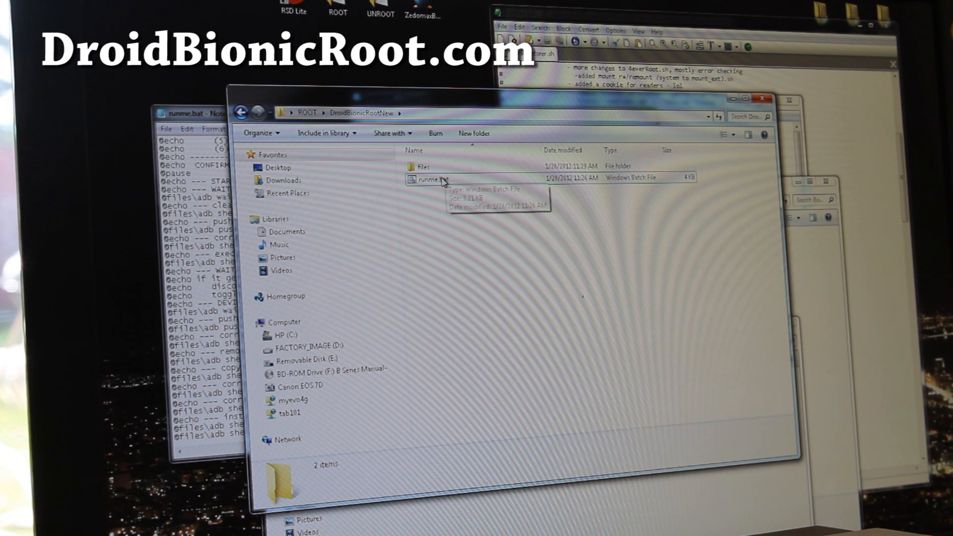
# Step: Select the runme.bat script file in the DroidBionicRootNew folder
pyautogui.click(432, 180)
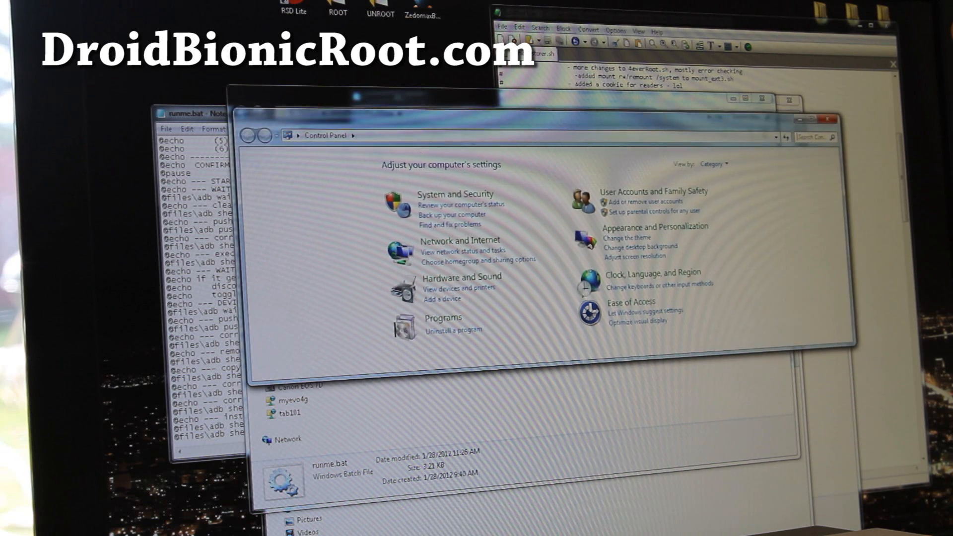
pyautogui.moveTo(461, 277)
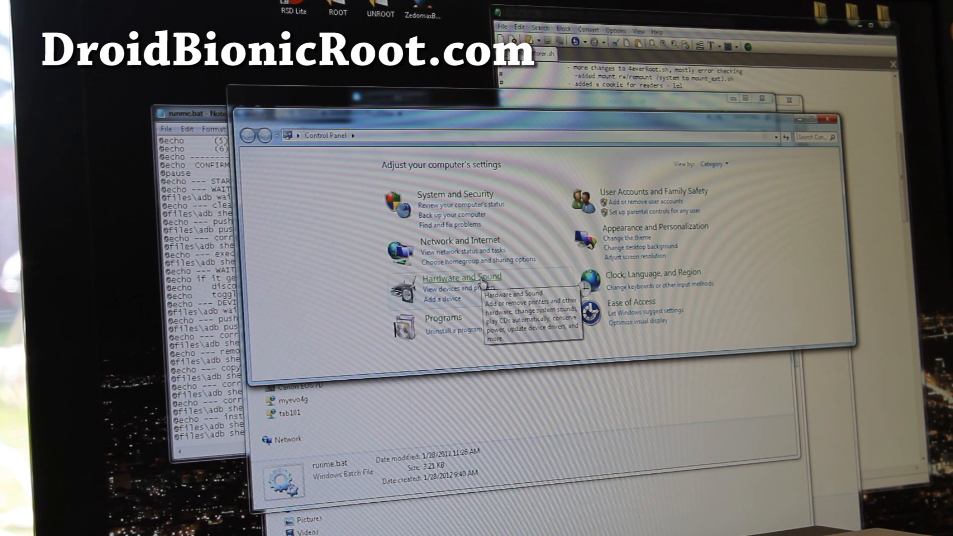
# Step: Check Device Manager lists the Mot Composite ADB Interface, then return to the runme.bat folder
pyautogui.click(461, 277)
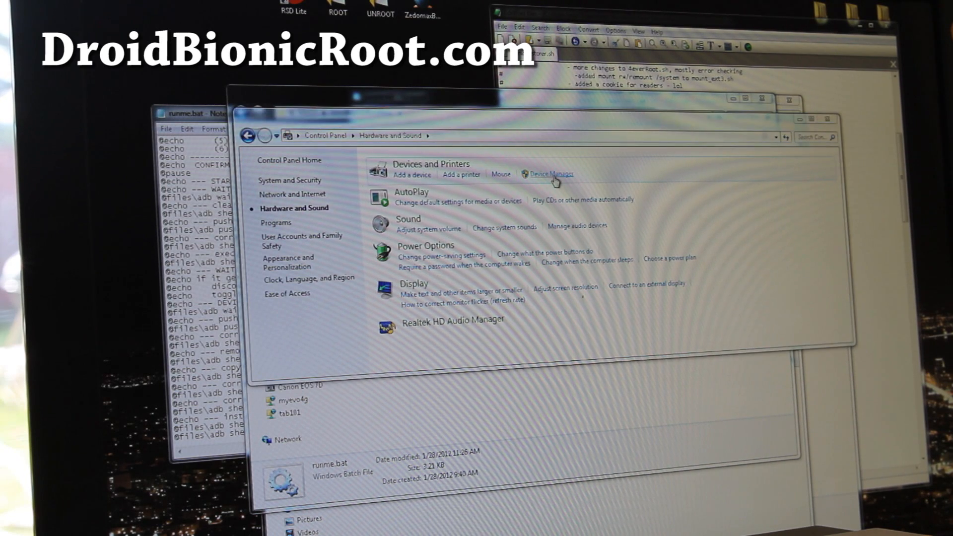
pyautogui.click(547, 175)
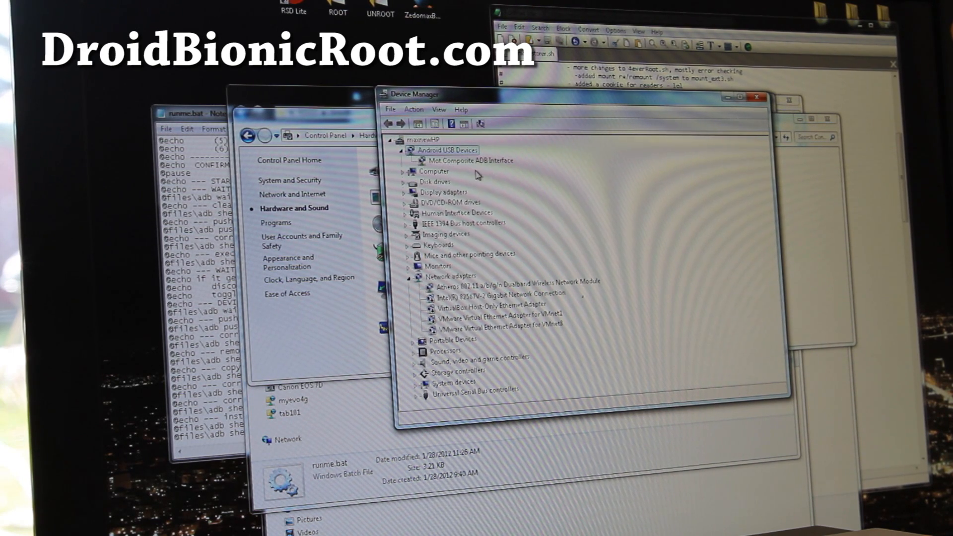
pyautogui.moveTo(483, 181)
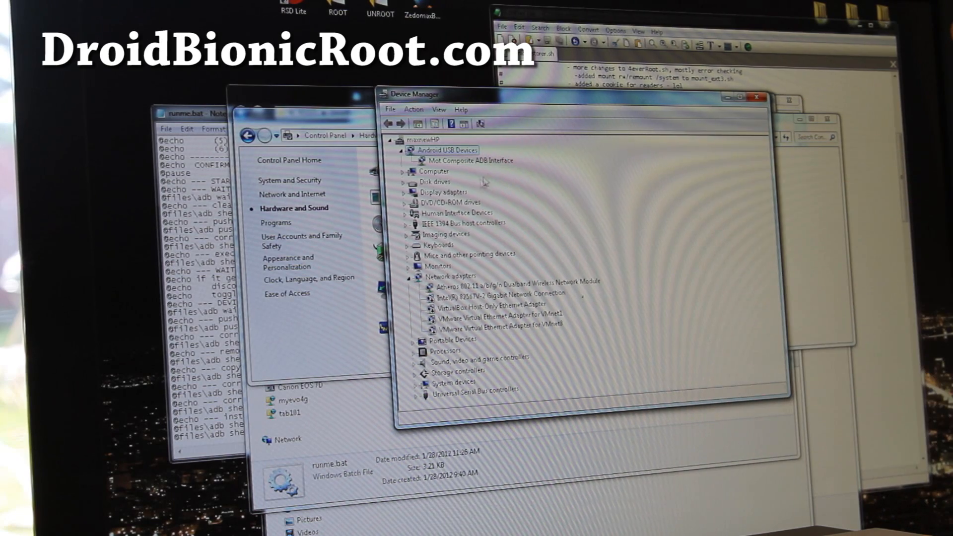
pyautogui.click(757, 98)
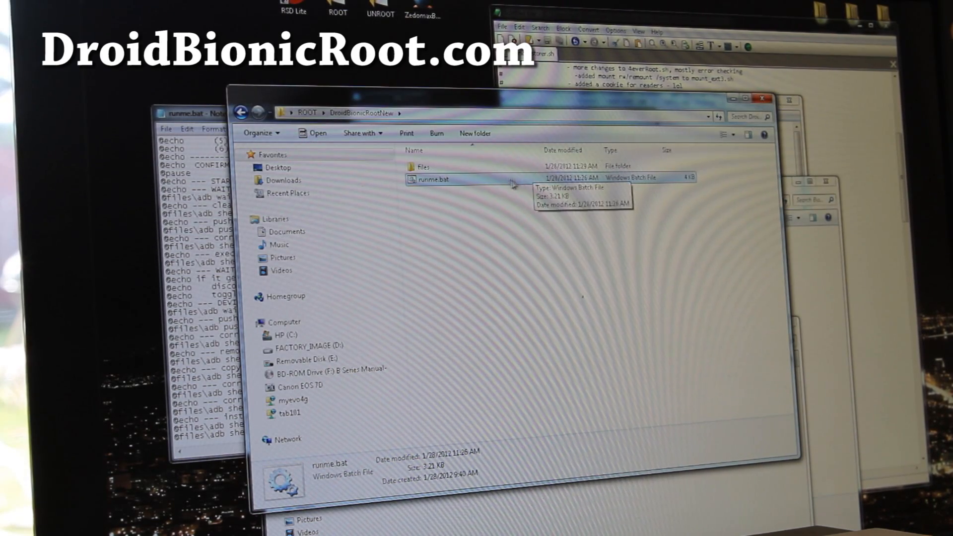
pyautogui.moveTo(497, 186)
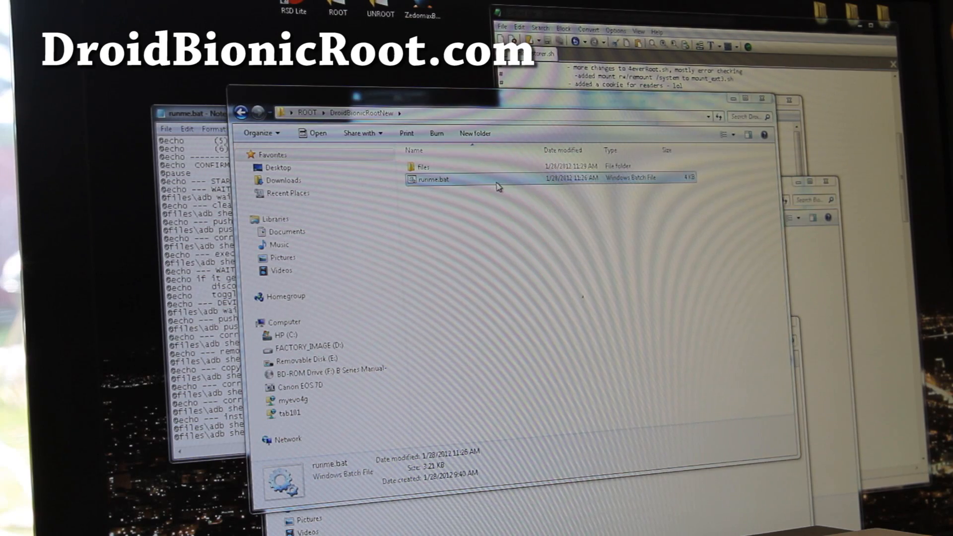
# Step: Launch runme.bat so its command window begins the zergRush root exploit
pyautogui.doubleClick(432, 178)
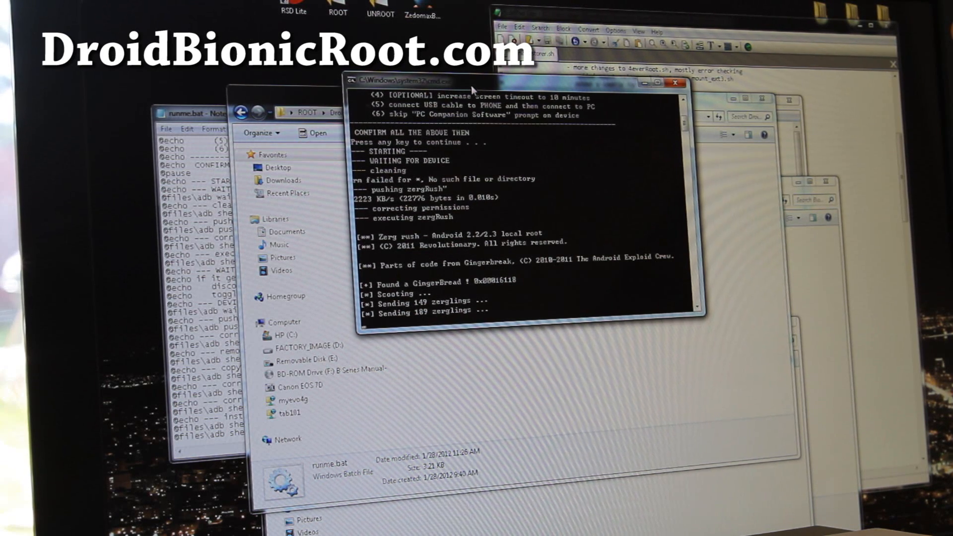
# Step: Scroll the command window to follow zergRush pushing and sending zerglings
pyautogui.scroll(-3)
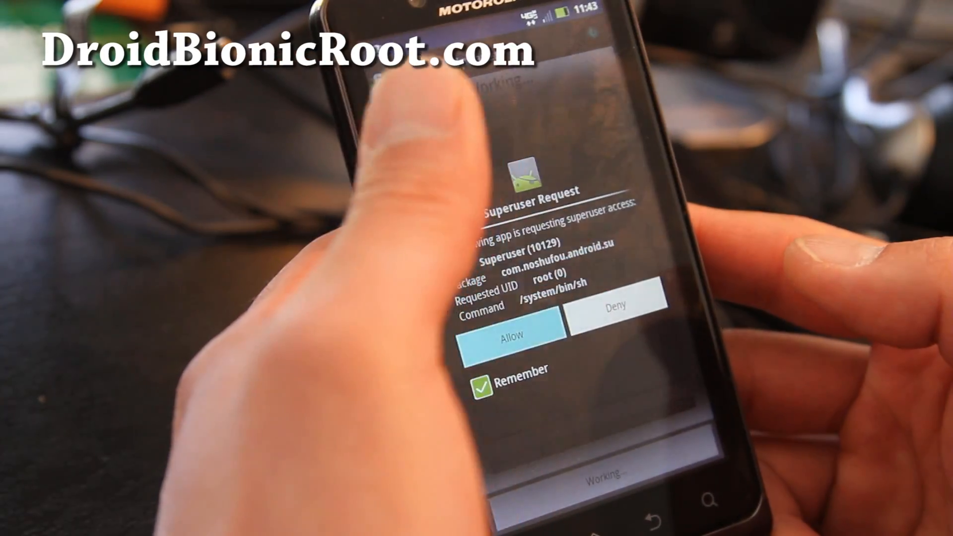
# Step: Allow the Superuser root shell request with Remember checked
pyautogui.click(512, 335)
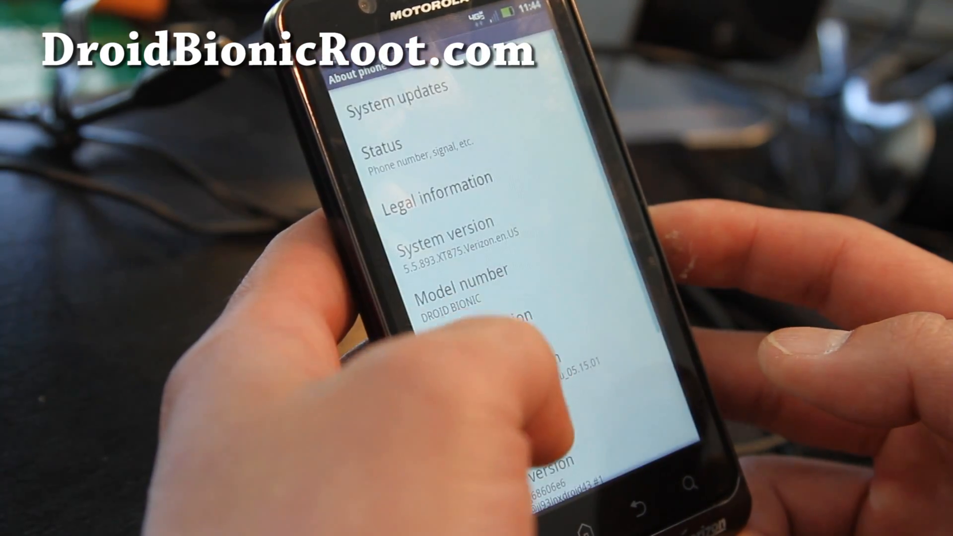
# Step: Scroll About phone to reveal System version 5.5.893, DROID BIONIC and Android 2.3.4
pyautogui.scroll(3)
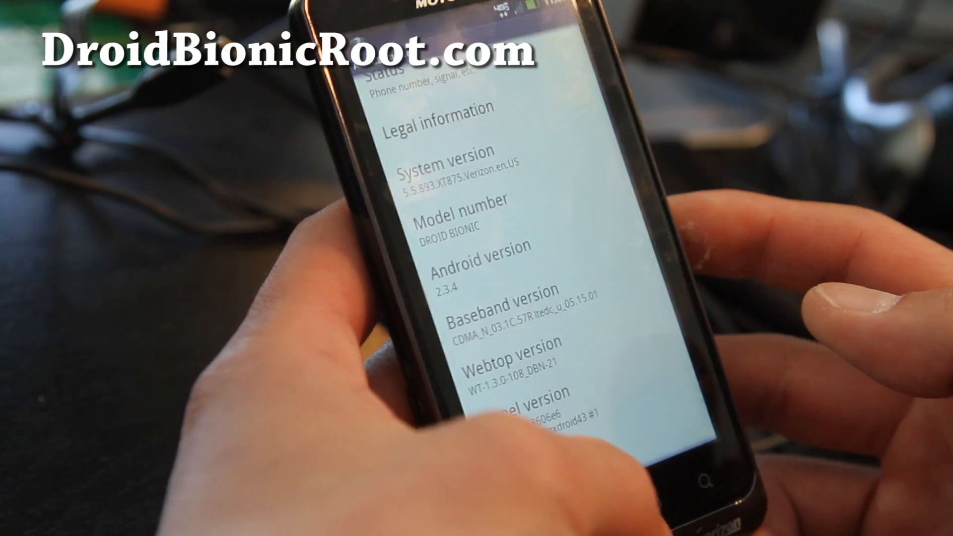